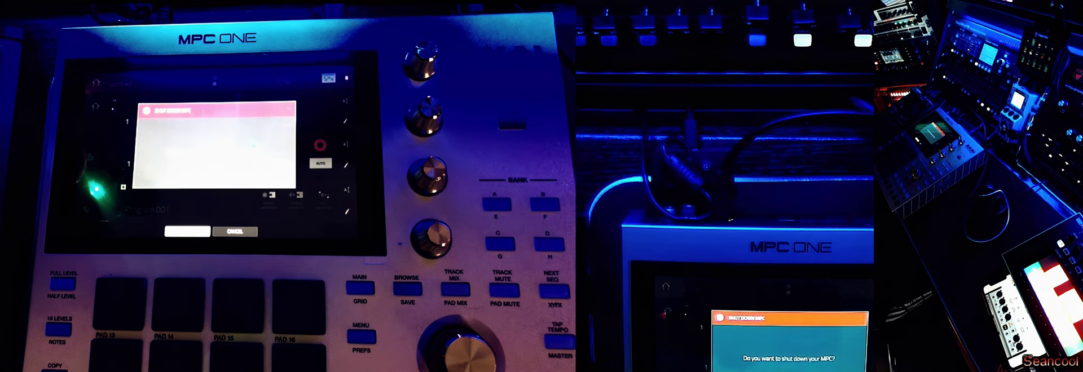
# Step: Confirm the Shut Down MPC prompt so the unit powers off and restarts
pyautogui.click(185, 232)
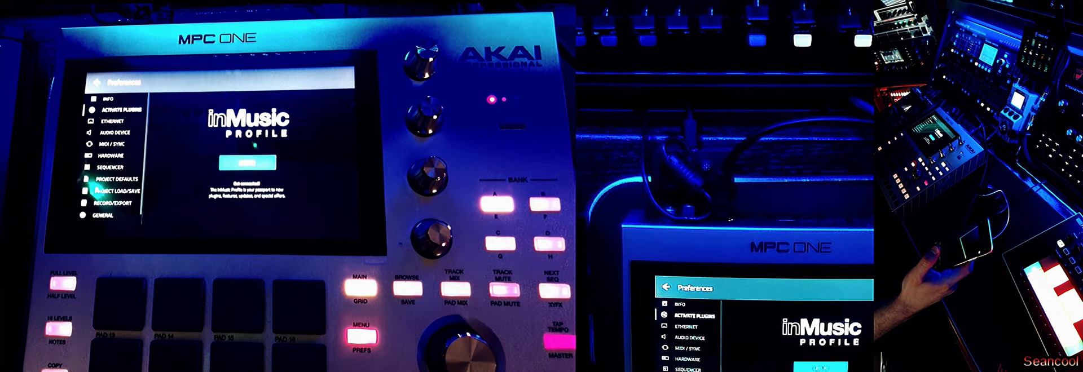
# Step: Start the inMusic Profile login from the Activate Plugins preferences page
pyautogui.click(245, 163)
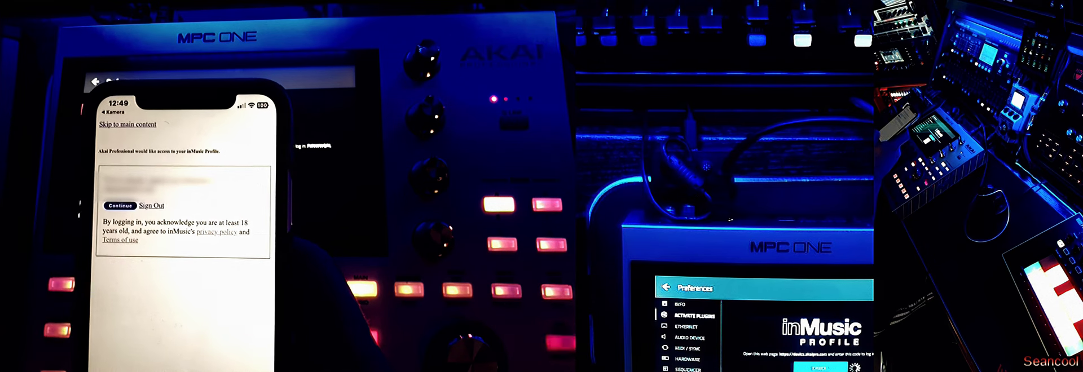
# Step: Approve Akai Professional's access to the inMusic profile on the phone
pyautogui.click(119, 205)
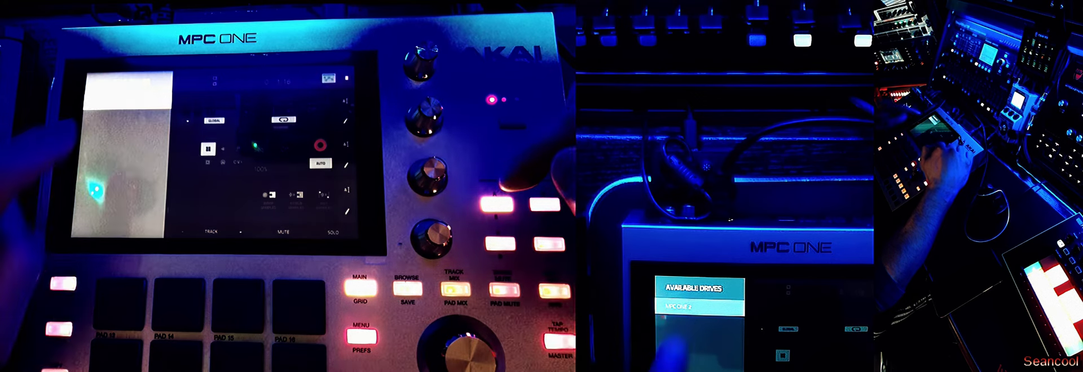
# Step: Select the SSD as the content download drive for plugins
pyautogui.click(357, 336)
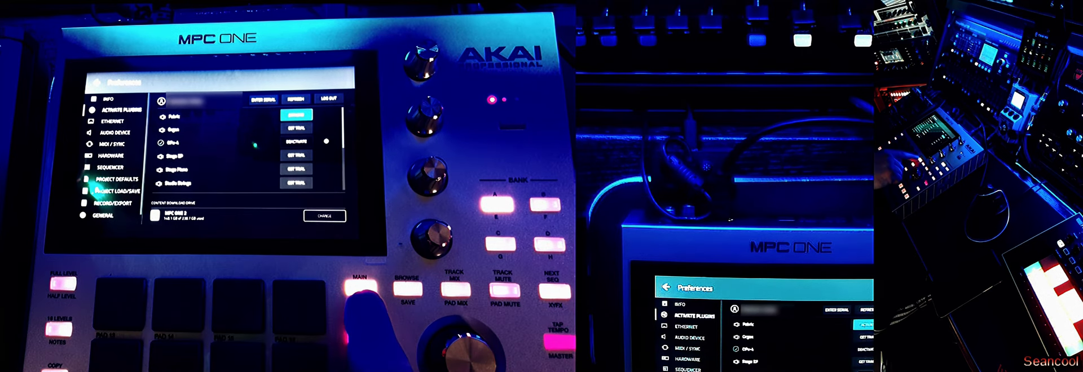
# Step: Assign OPx-4 from the MPC Plugins list to the plugin program track
pyautogui.click(359, 279)
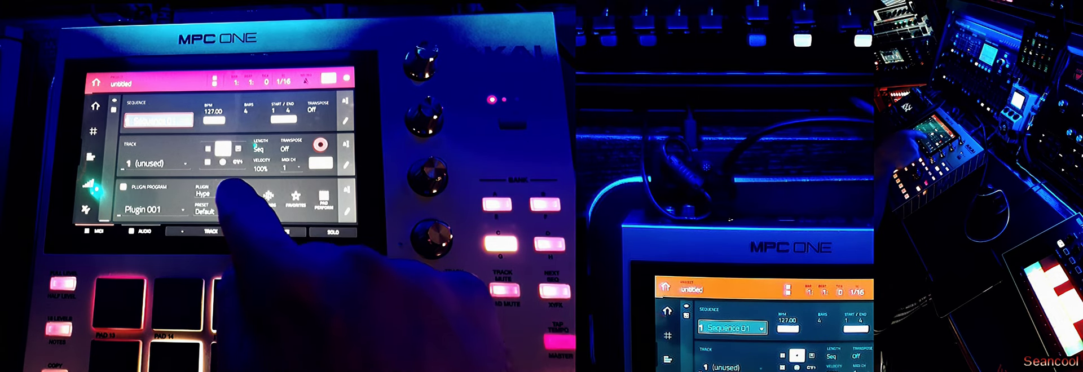
pyautogui.click(138, 192)
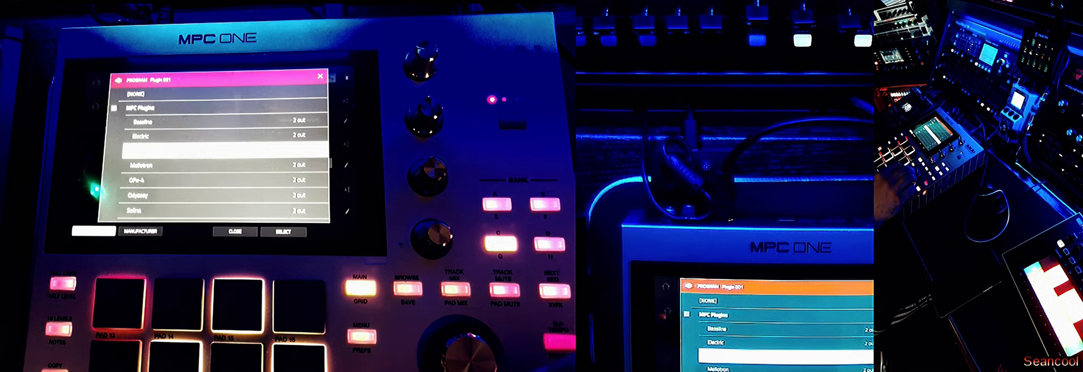
pyautogui.click(282, 231)
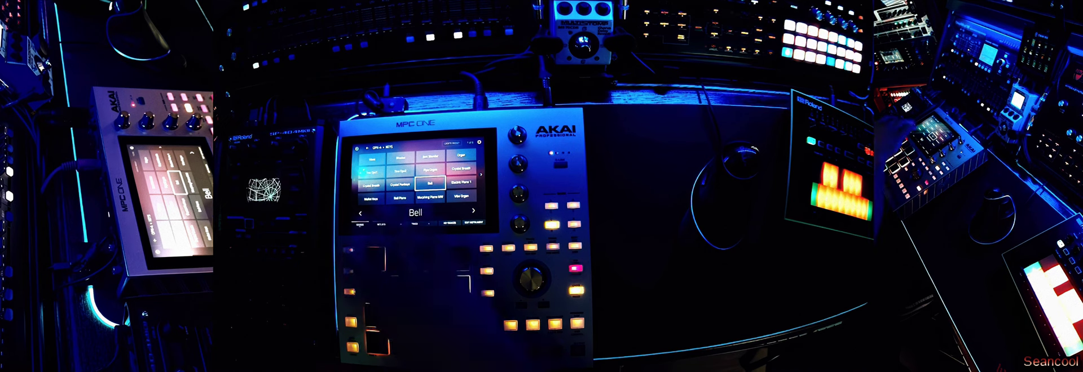
# Step: Change the OPx-4 preset from Bell to Mallet Keys and play it on the pads
pyautogui.click(378, 200)
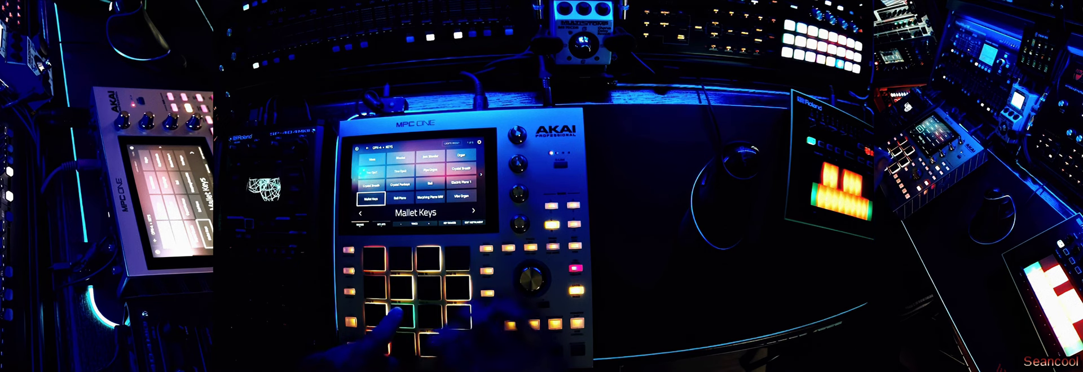